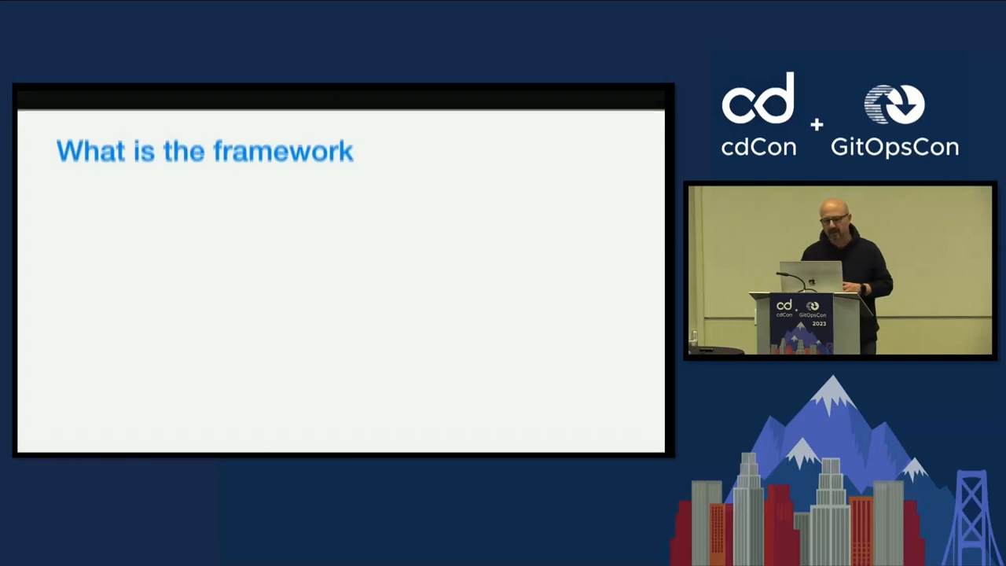
{"action": "key", "text": "Right"}
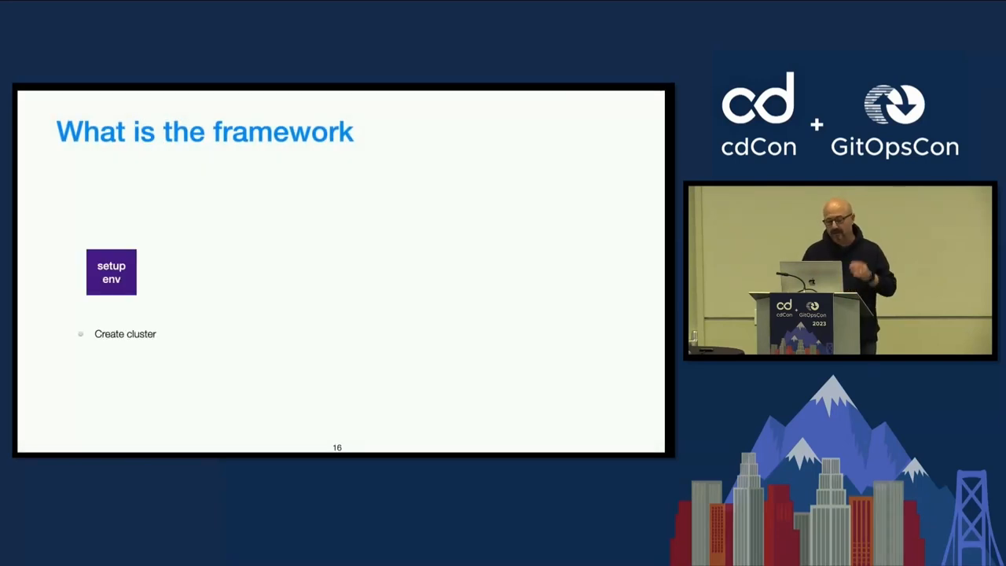